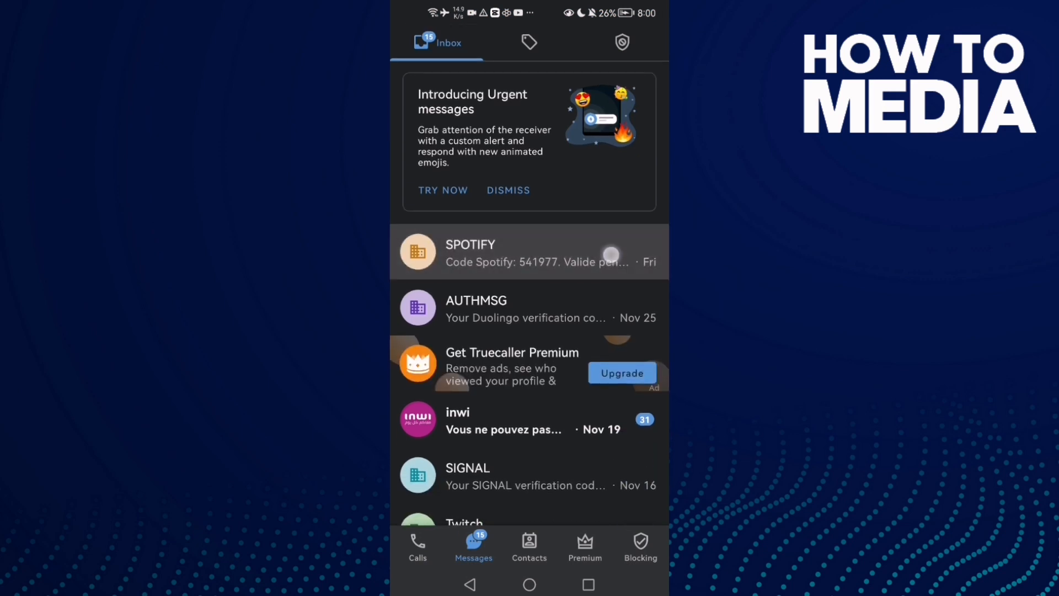
pyautogui.scroll(3)
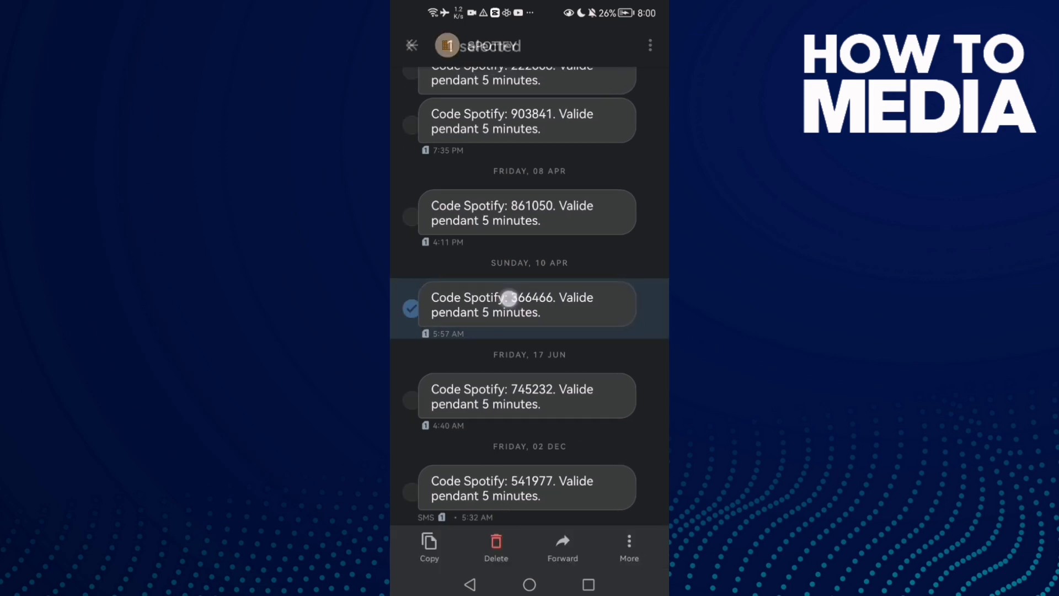
# - Select the 366466 Spotify code message and star it from the More menu
pyautogui.click(527, 304)
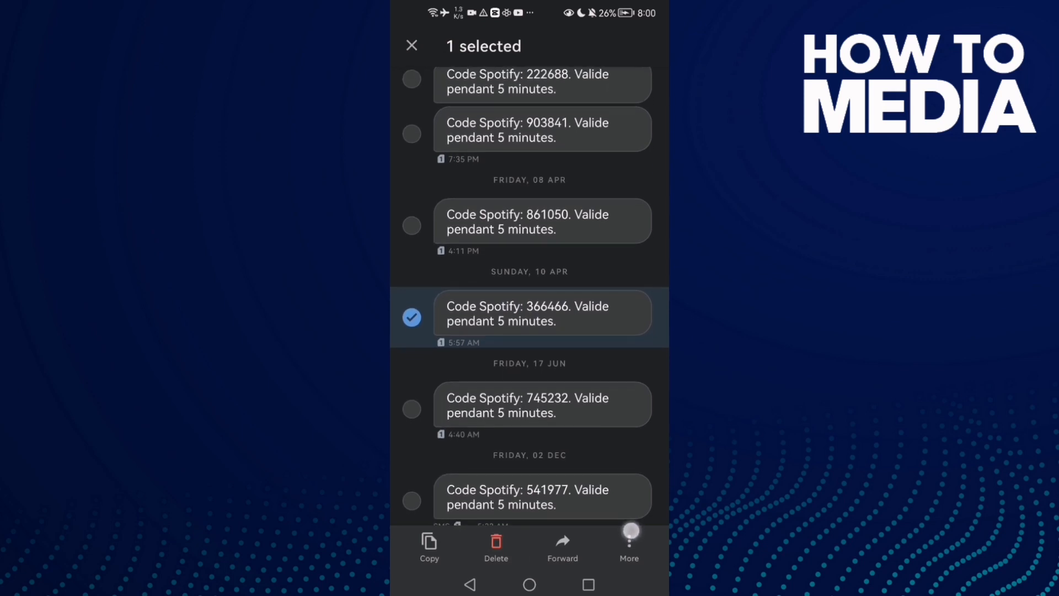
pyautogui.click(628, 547)
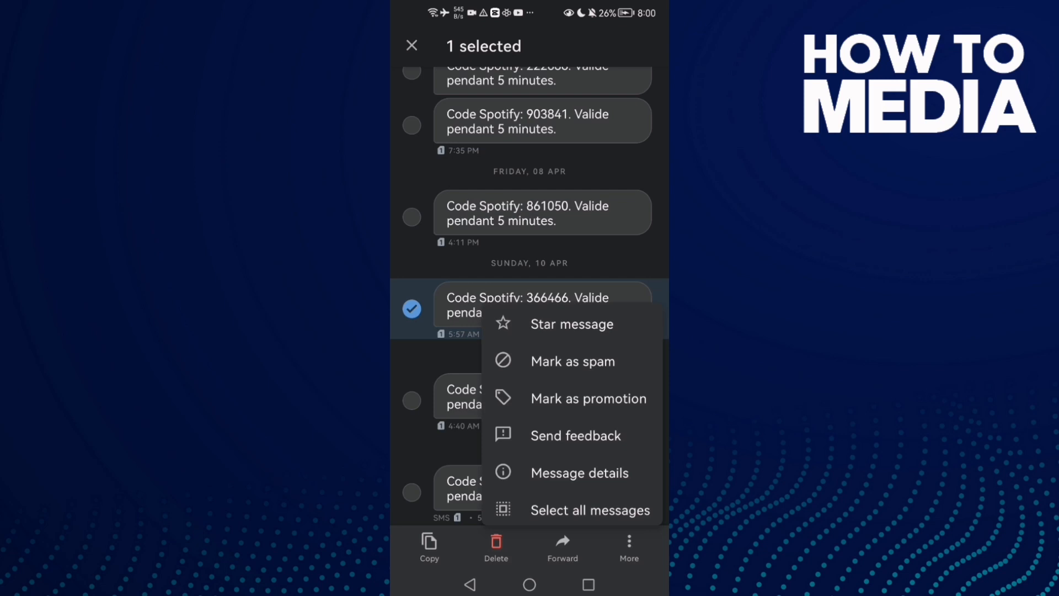
pyautogui.click(572, 324)
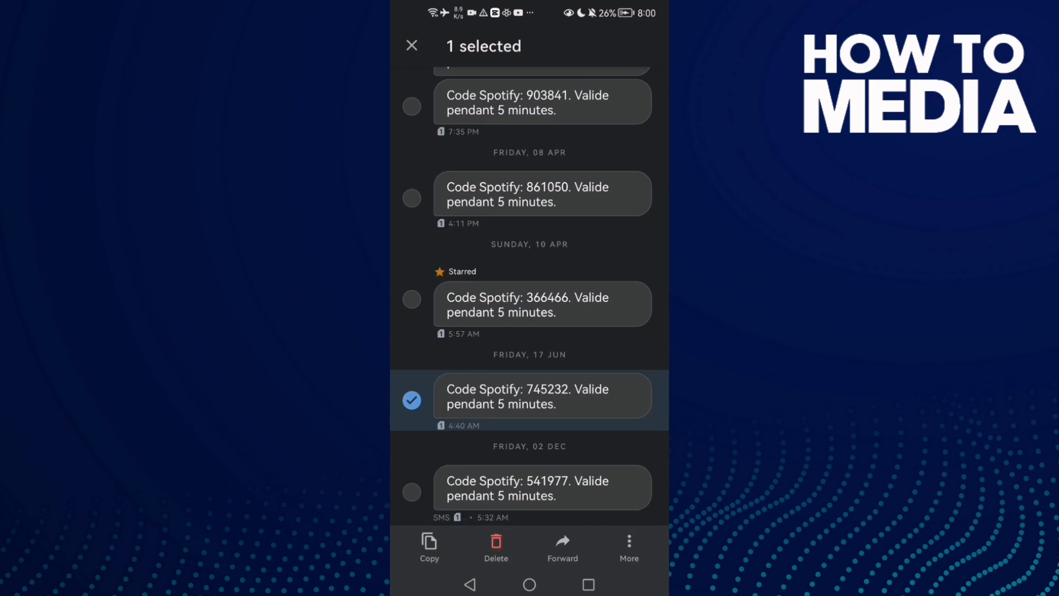
# - Star the 745232 code message and go back to the Inbox
pyautogui.click(628, 548)
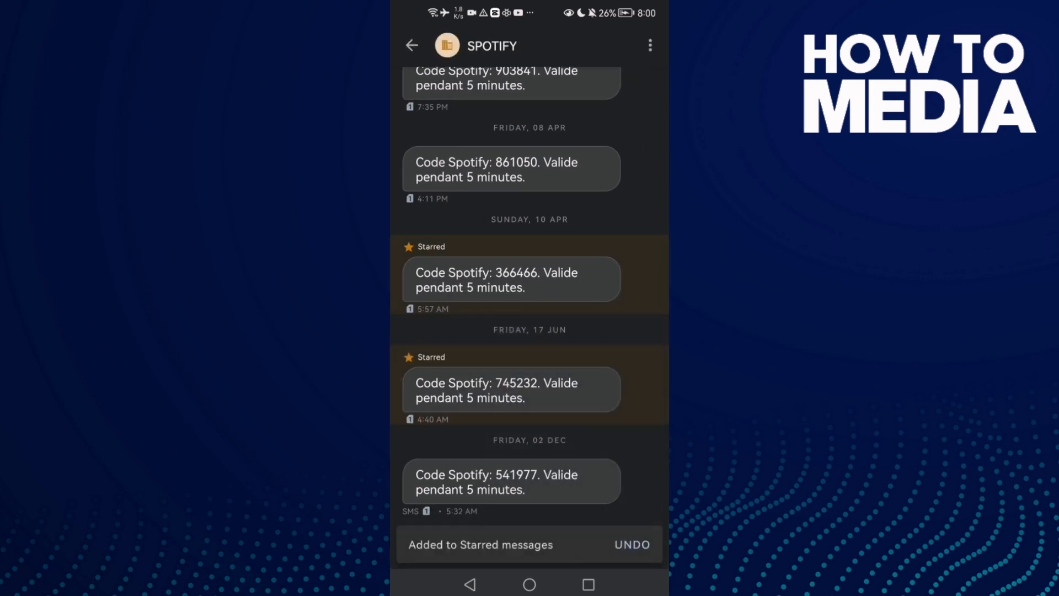
pyautogui.click(411, 45)
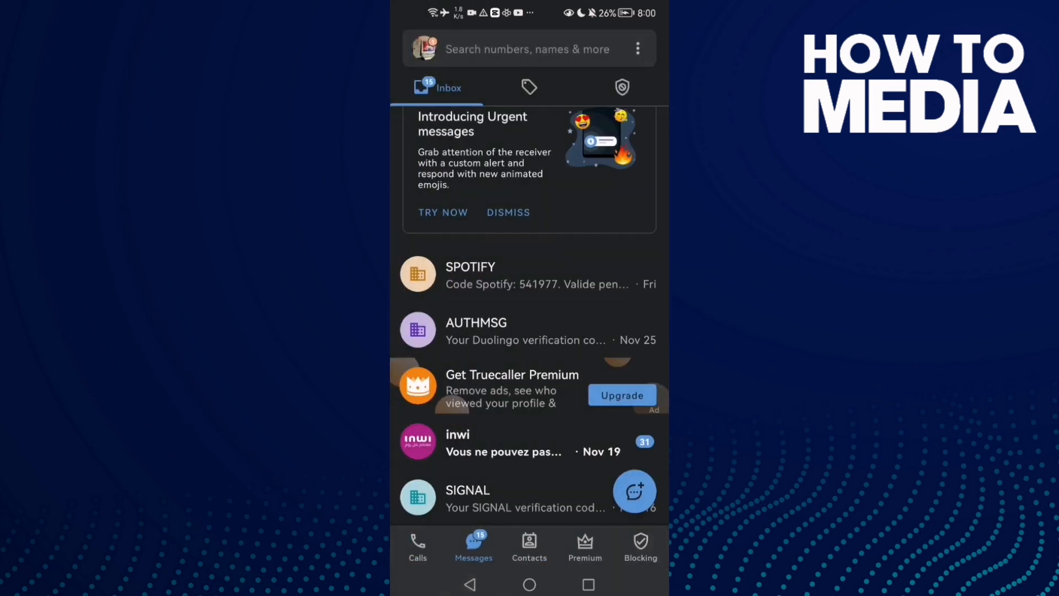